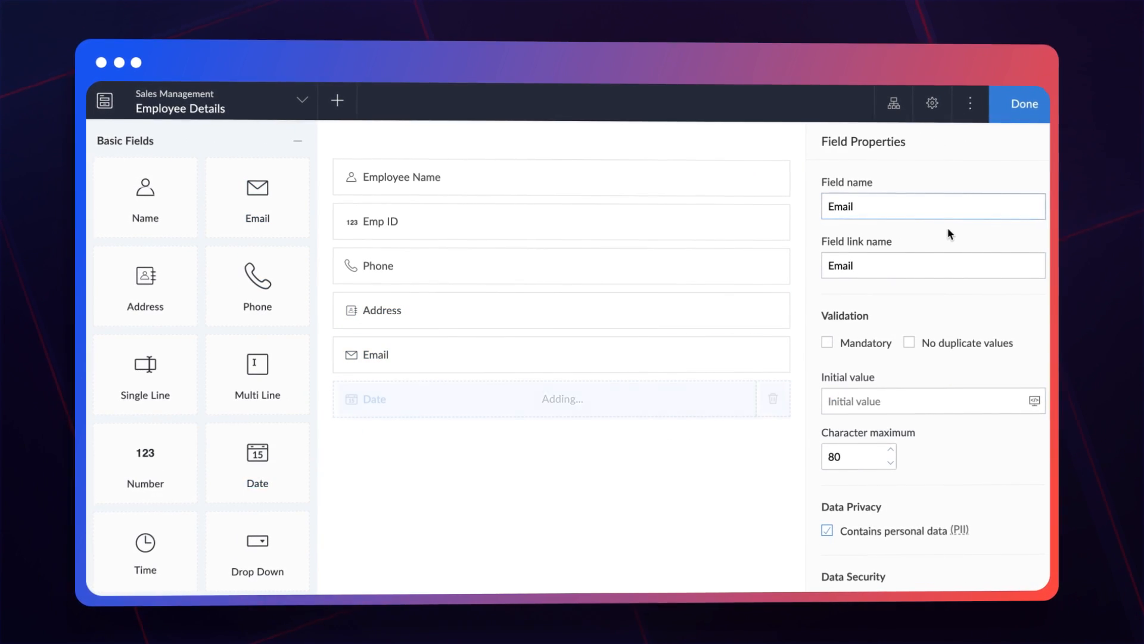
Step: Add a new action to the Hide Status workflow, showing the Field actions choices
left_click(1021, 104)
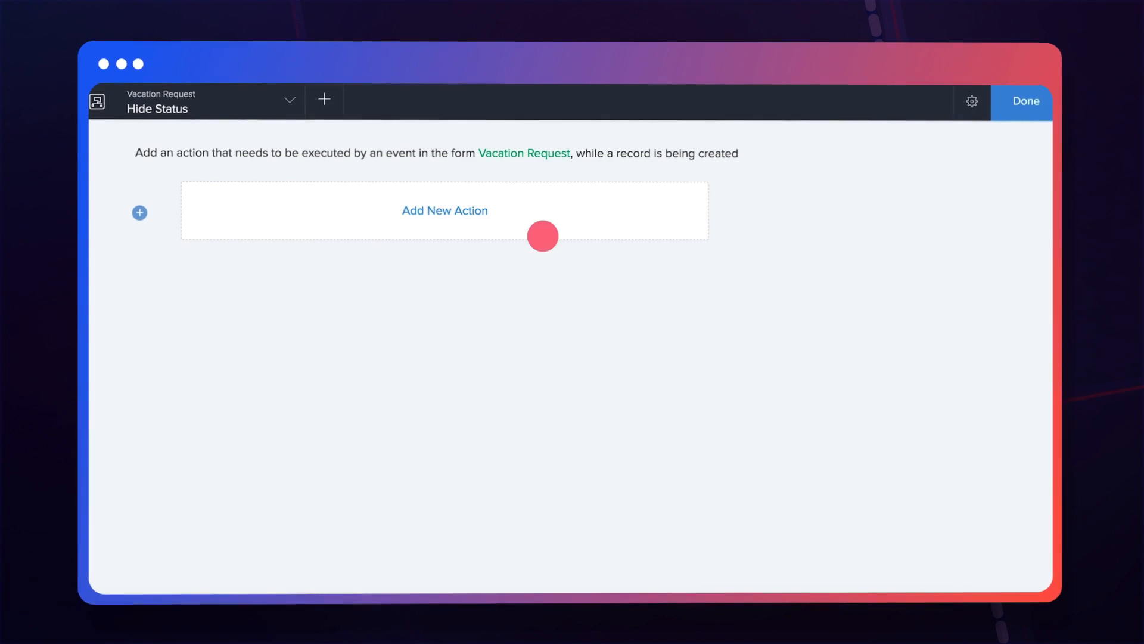
left_click(444, 211)
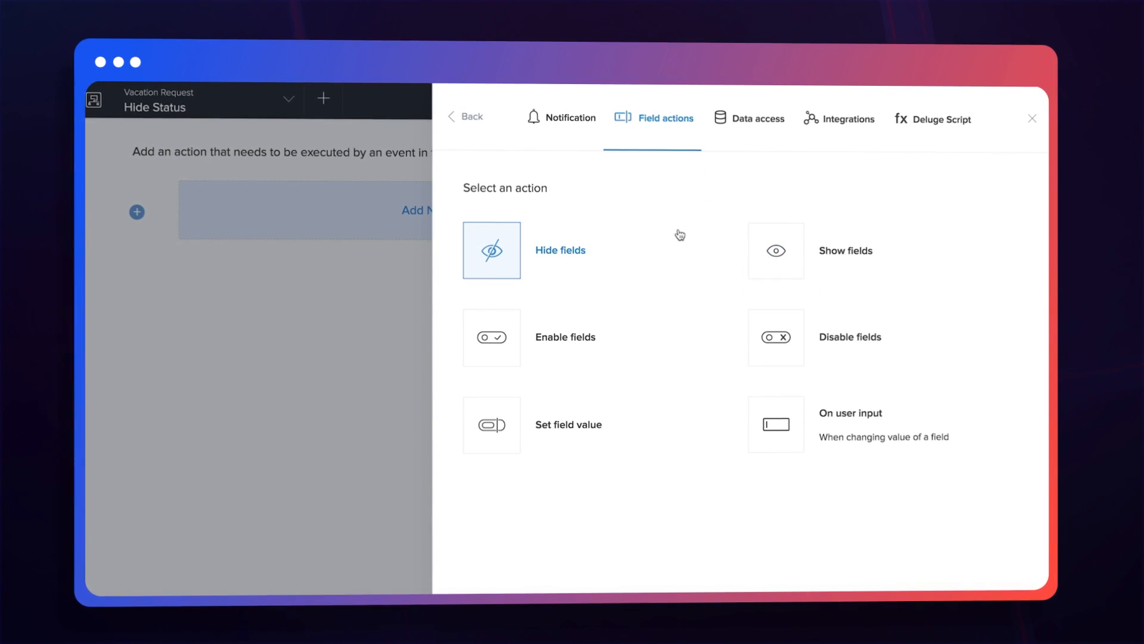